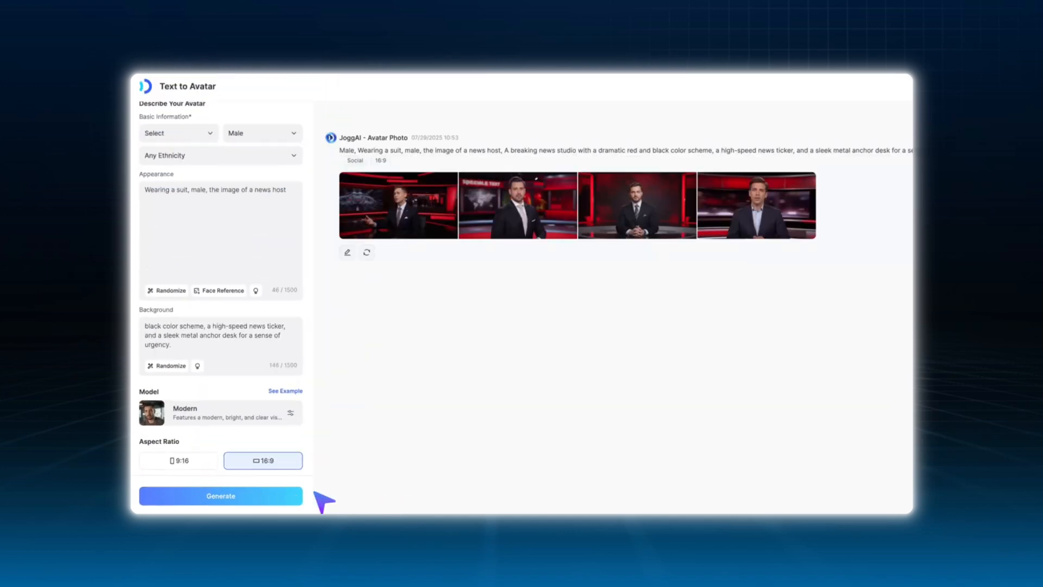
Step: Bring up the Create Avatar options over the JoggAI home page
click(517, 206)
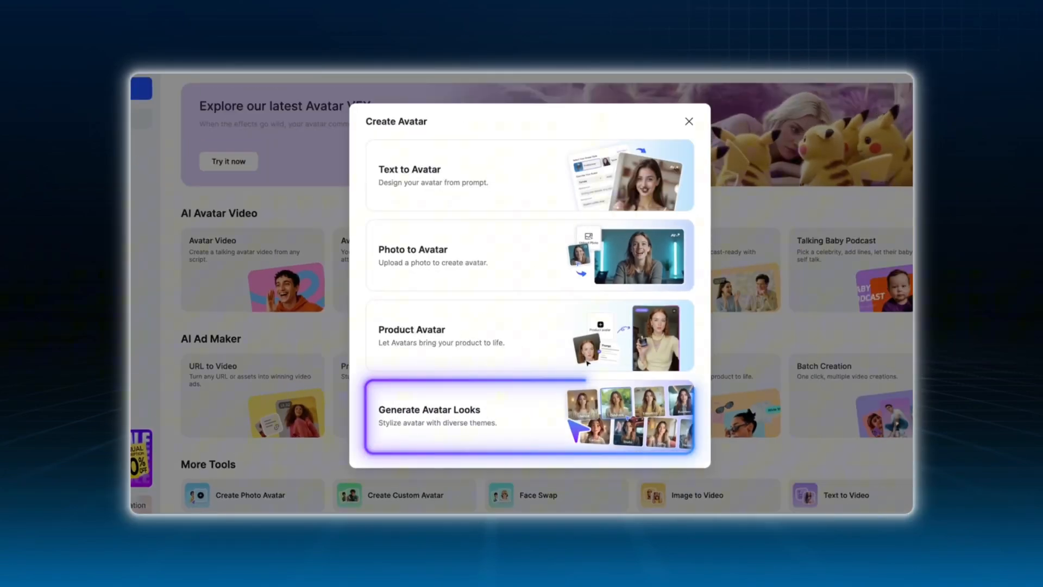
Step: Generate News-themed looks for the blonde presenter and turn two chosen looks into avatars
click(437, 416)
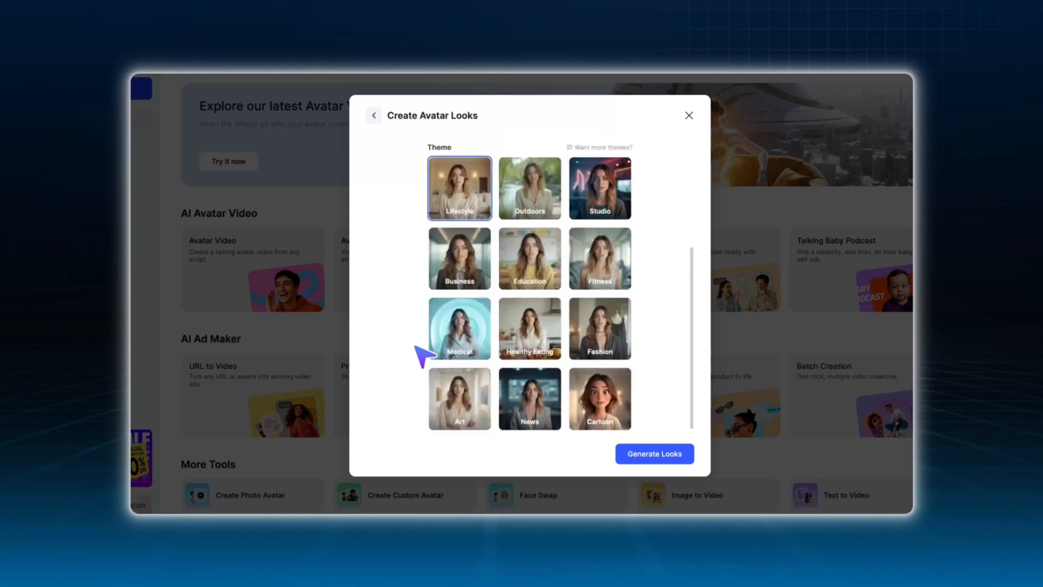
click(653, 453)
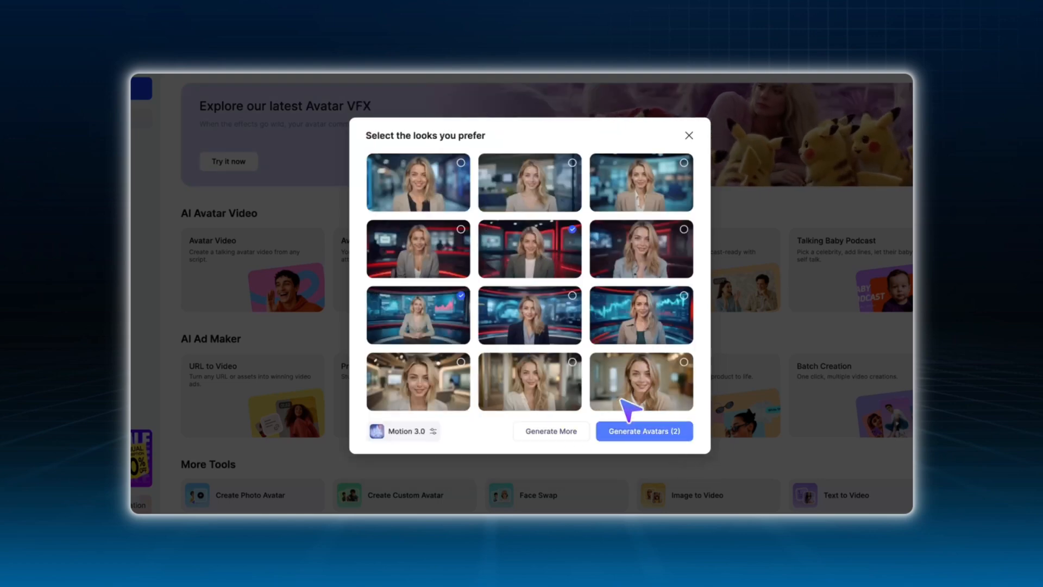
click(643, 431)
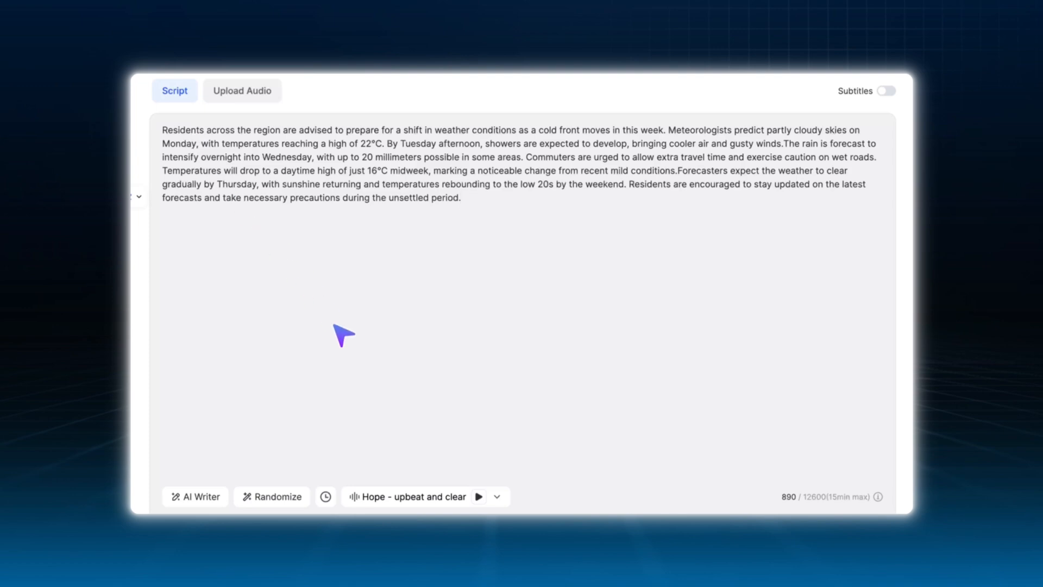
Step: Voice the weather forecast with Blondie - Radio Host and generate the video
click(408, 497)
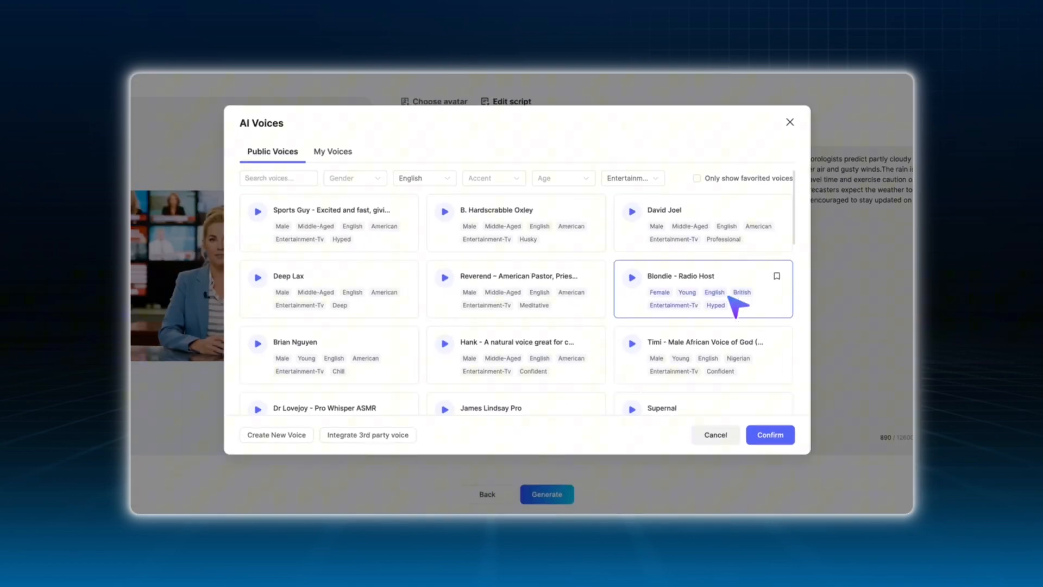
click(769, 434)
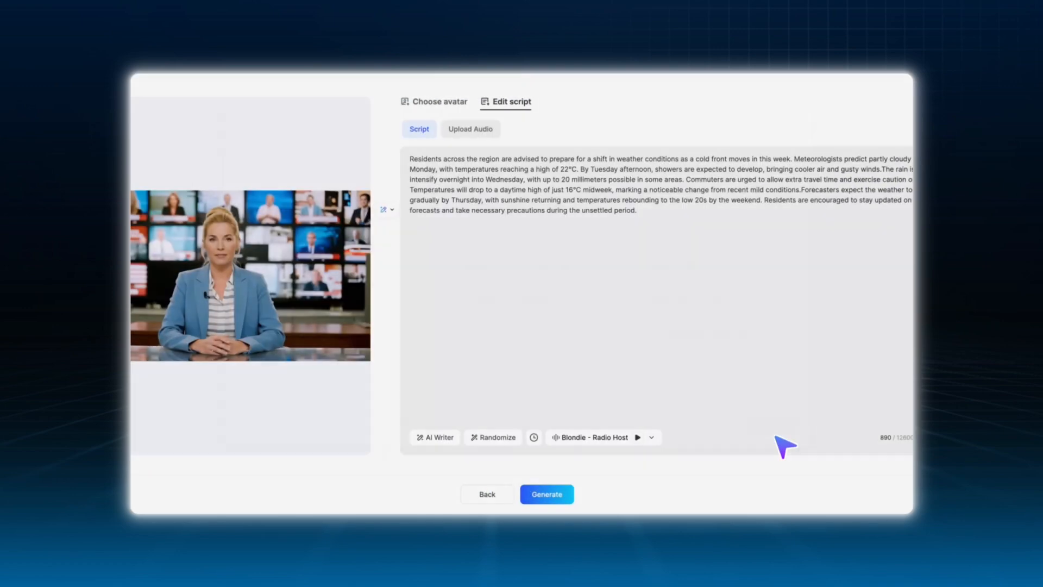
click(546, 494)
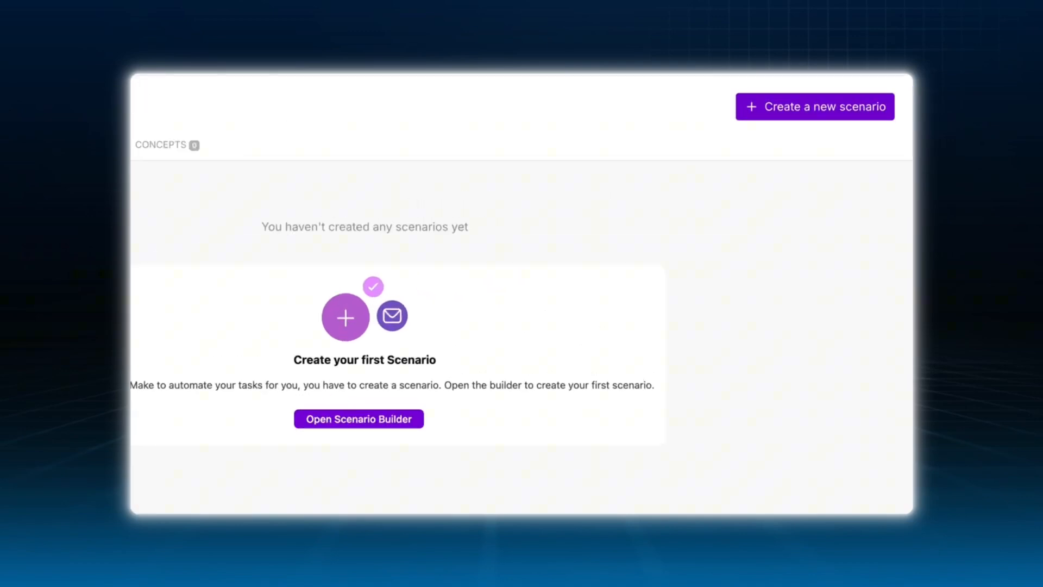
Step: Start a new scenario with a Google Sheets Watch New Rows trigger
click(357, 419)
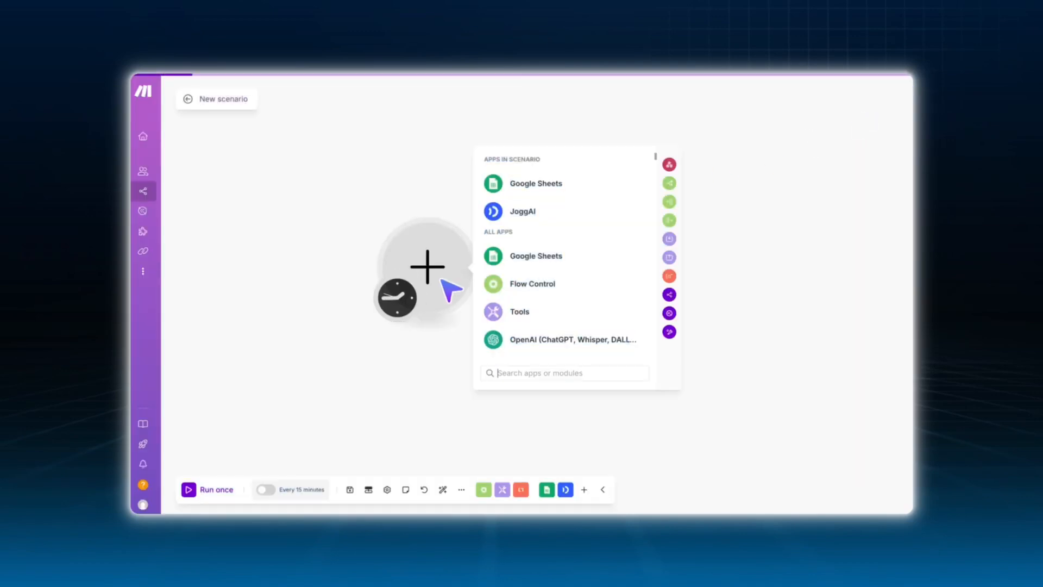
click(535, 255)
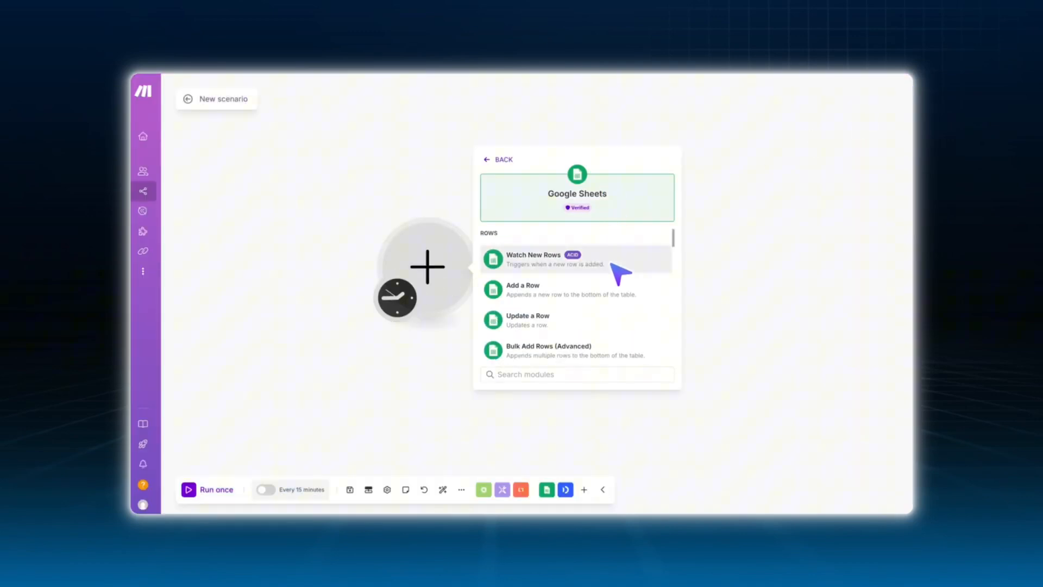
click(533, 259)
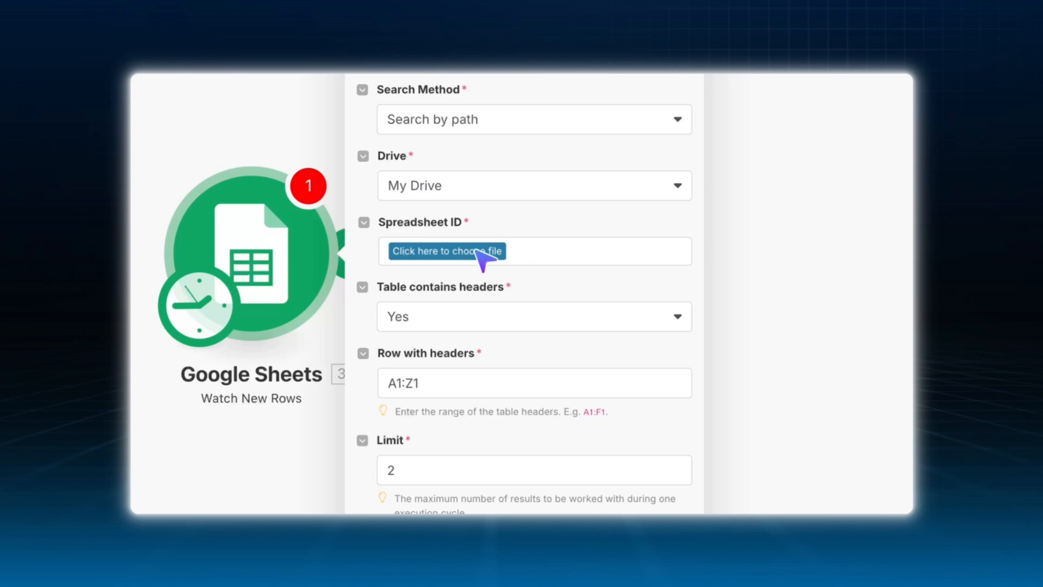
Step: Point the trigger at Sheet1 of the JoggAI spreadsheet and save it
click(445, 251)
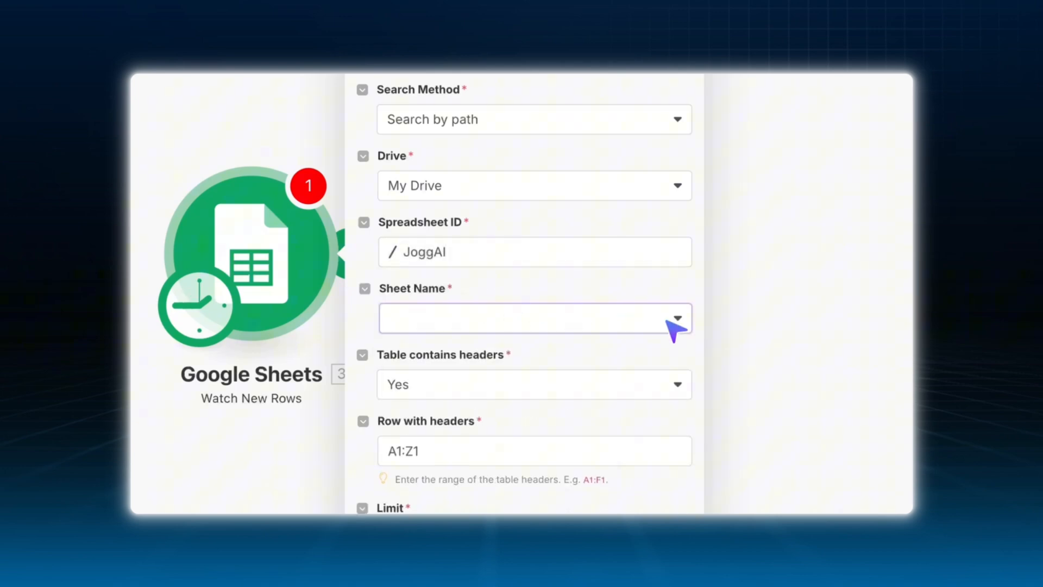
click(534, 318)
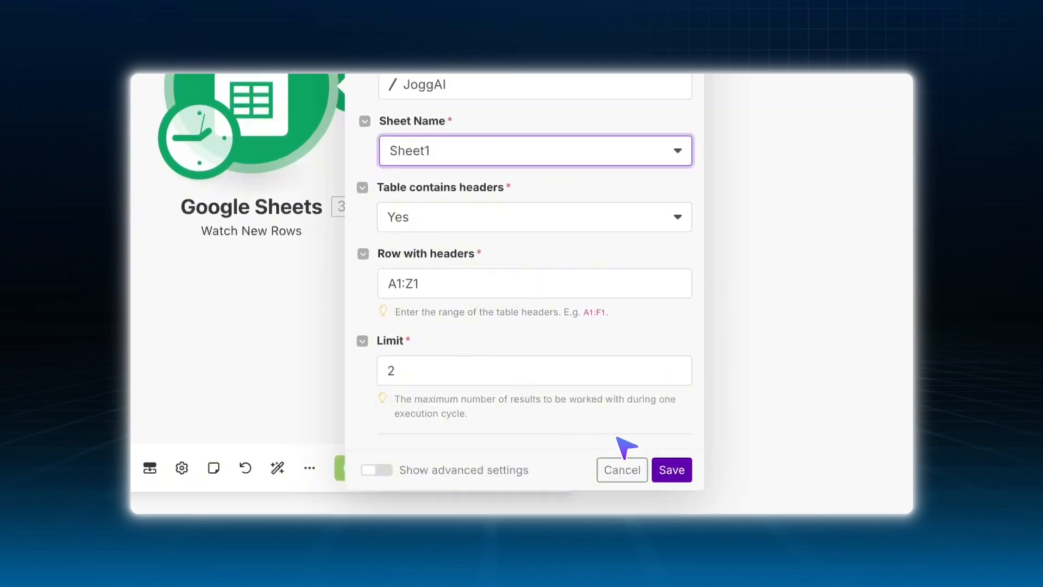
click(671, 470)
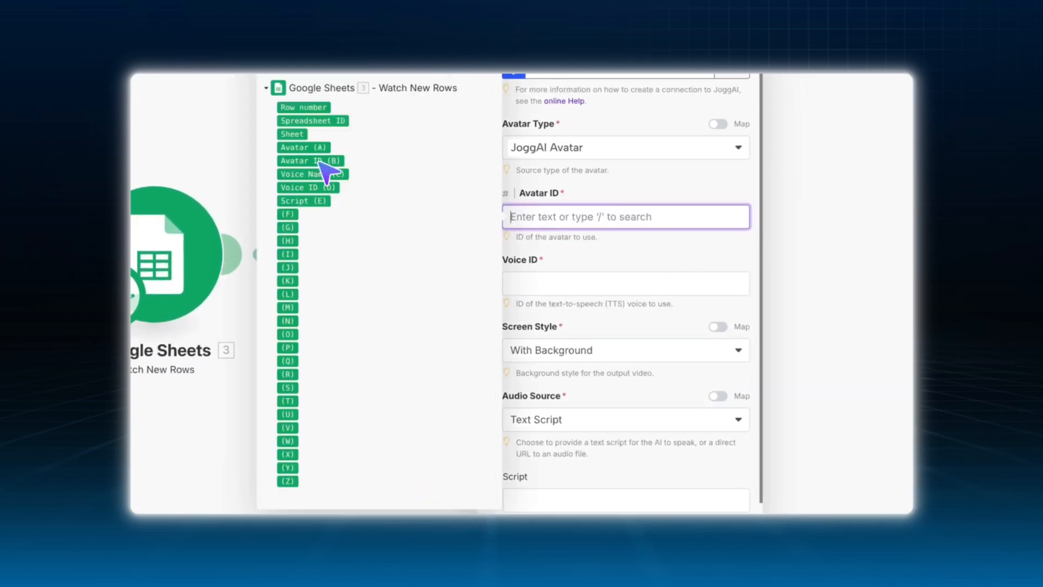
Step: Map Avatar ID, Voice ID and Script from sheet columns B, D and E and save the module
click(307, 220)
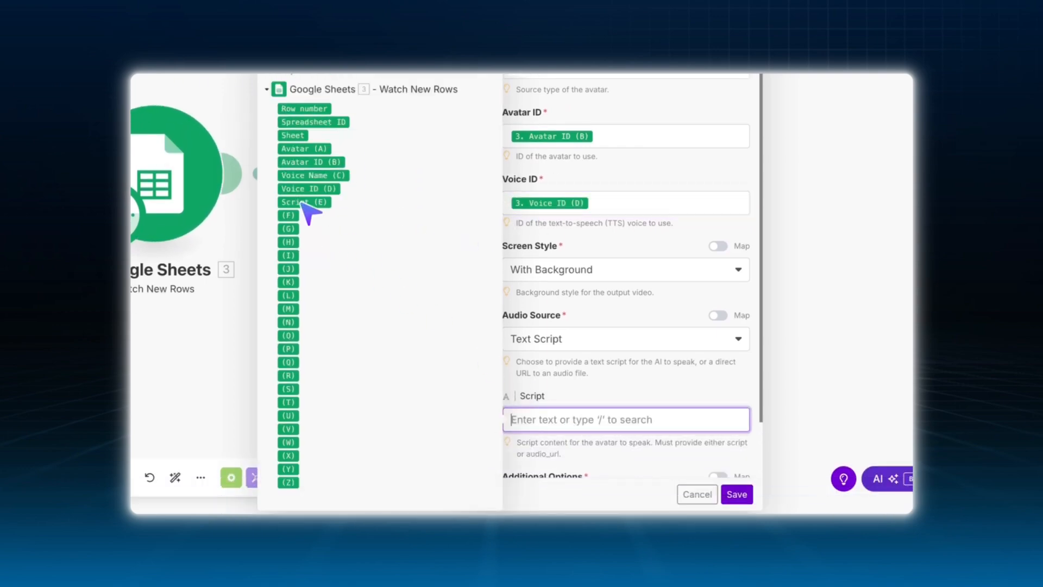
click(303, 202)
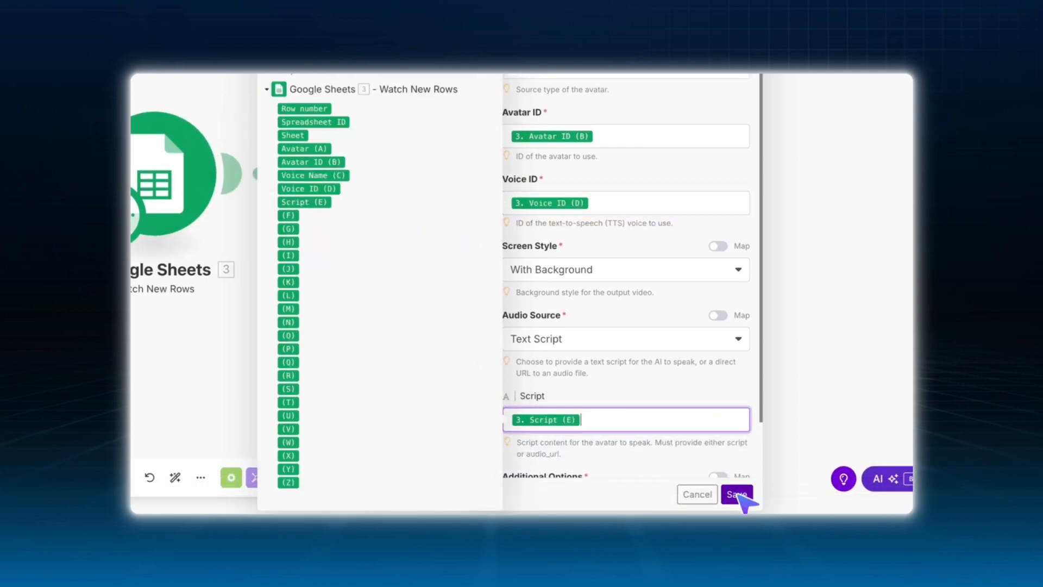
click(735, 495)
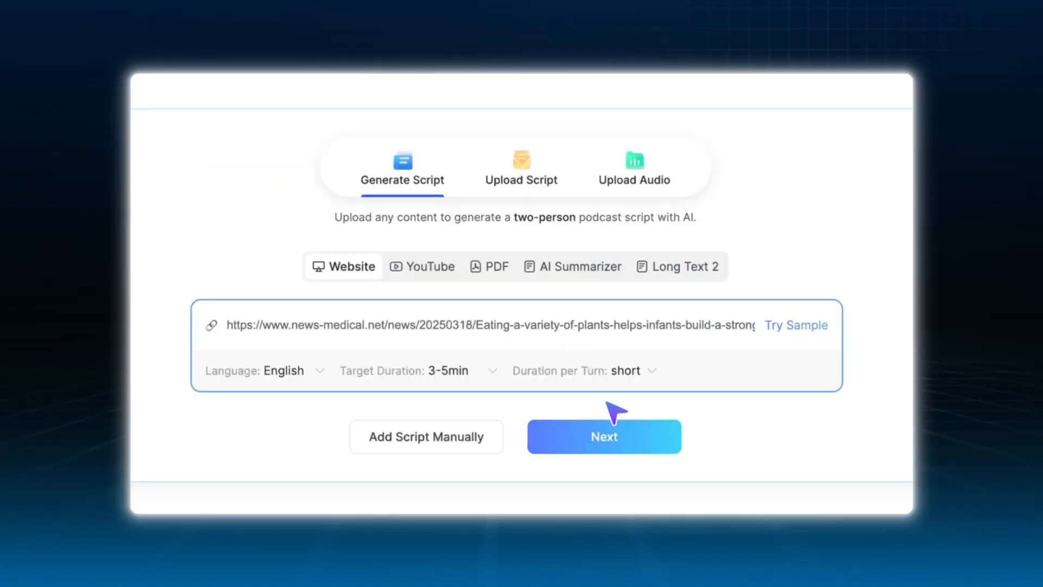
Step: Draft a podcast script from the article link and choose Remote Dialogue presenters
click(603, 437)
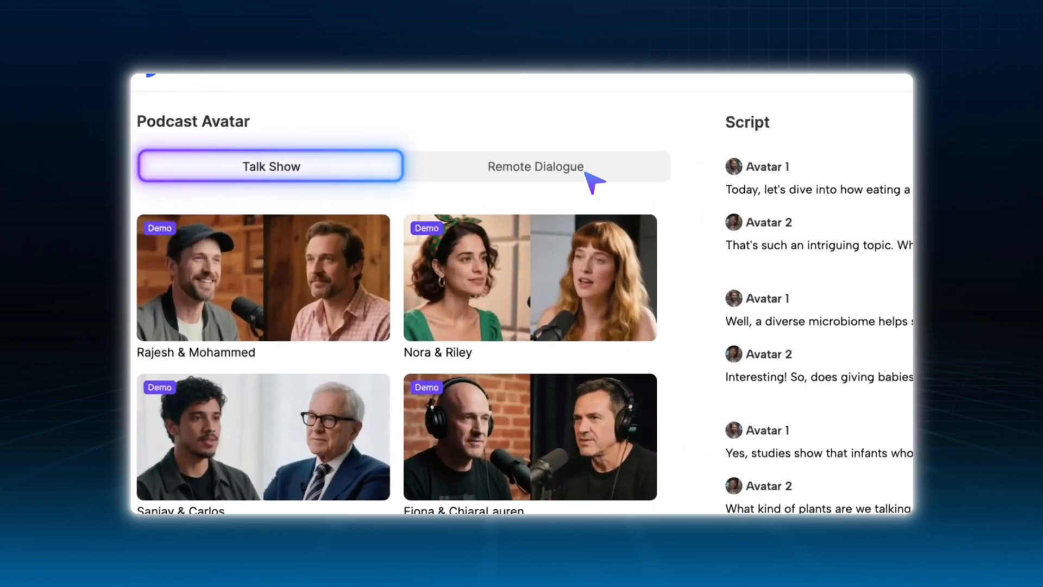
click(534, 167)
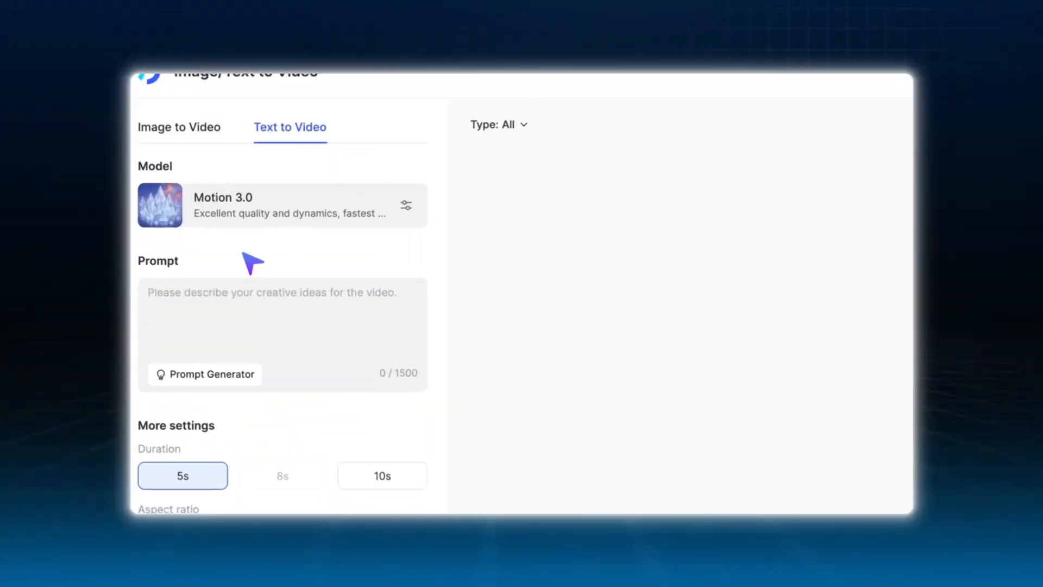
Step: Scroll down the Text to Video page toward the Avatar VFX tool
scroll(down, 3)
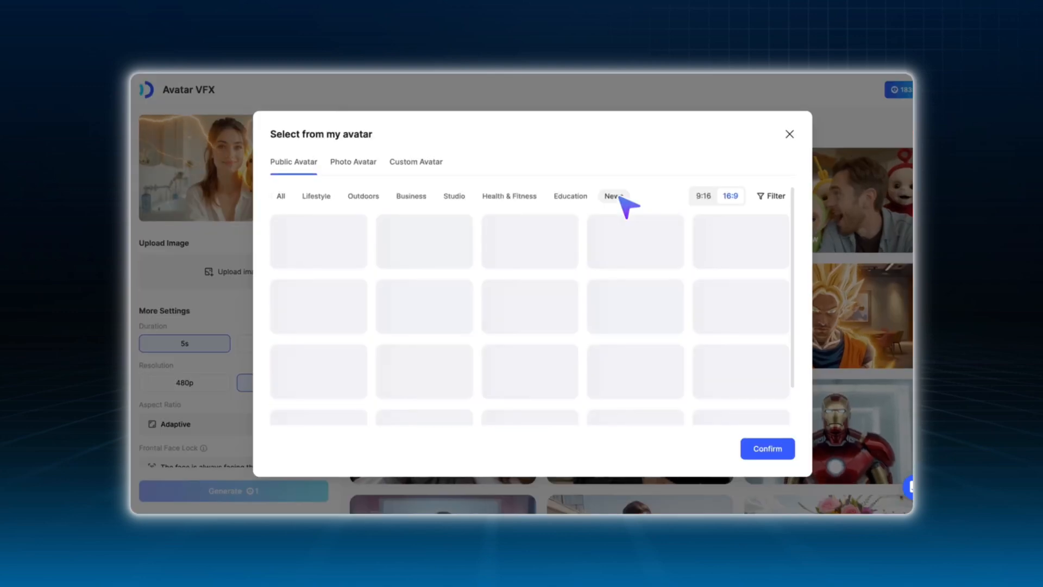
Step: Show the News category of public avatars in the picker
click(613, 195)
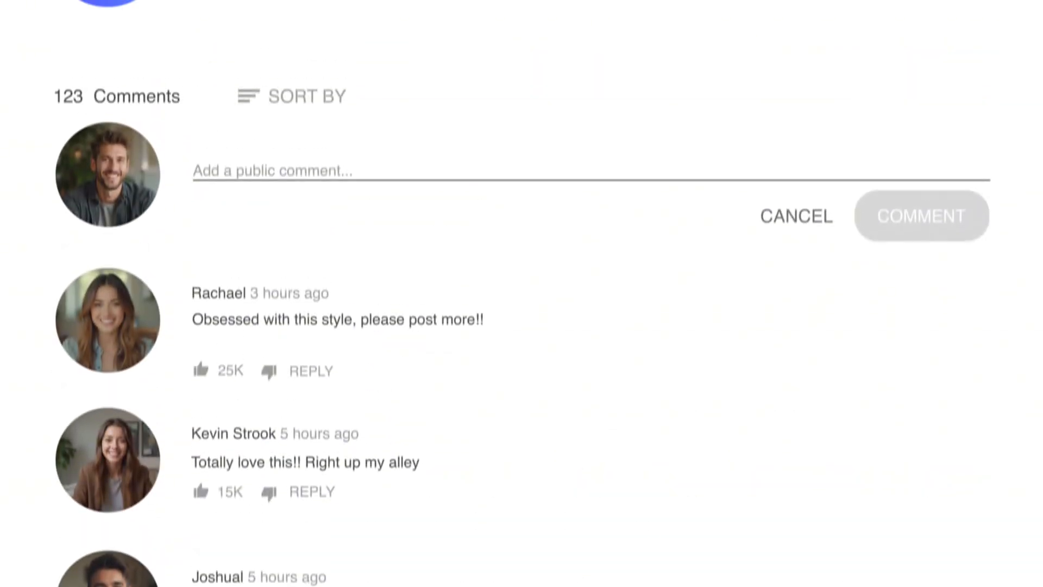
Step: Post the comment 'Wow this is SO creative, I'm honestly impressed' on the video
text(Wow this is SO cr)
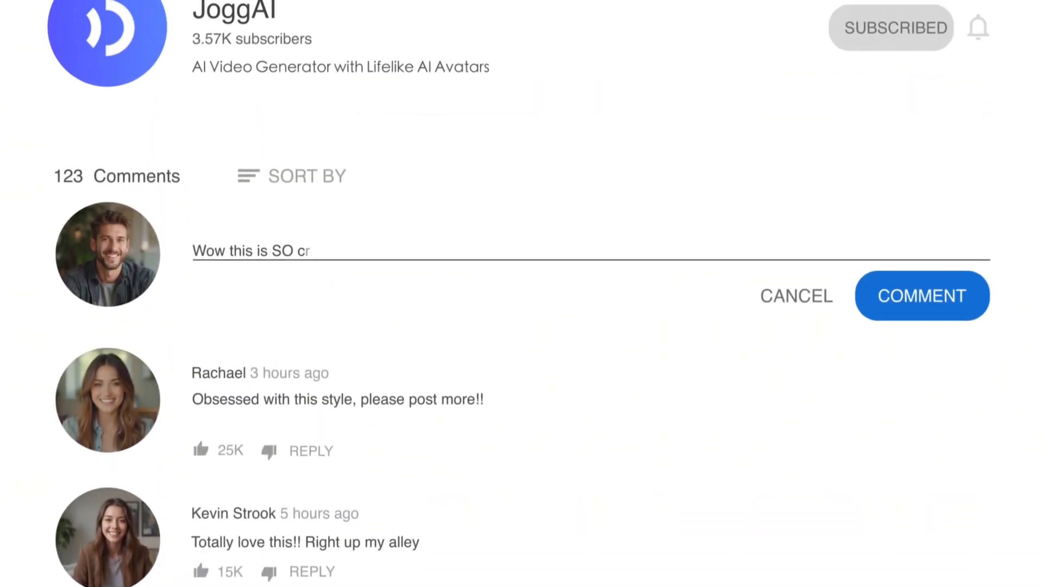
click(922, 296)
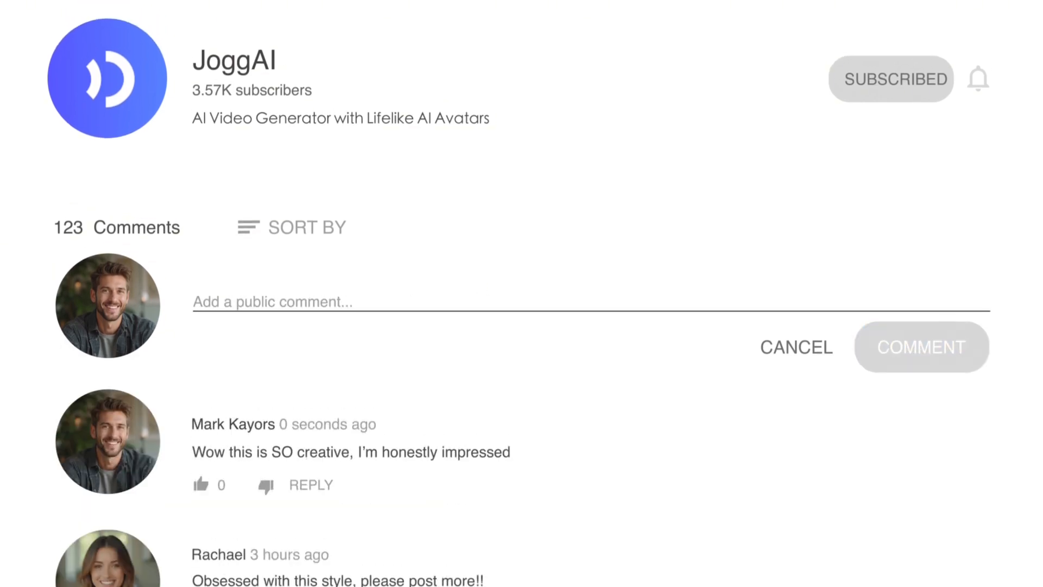